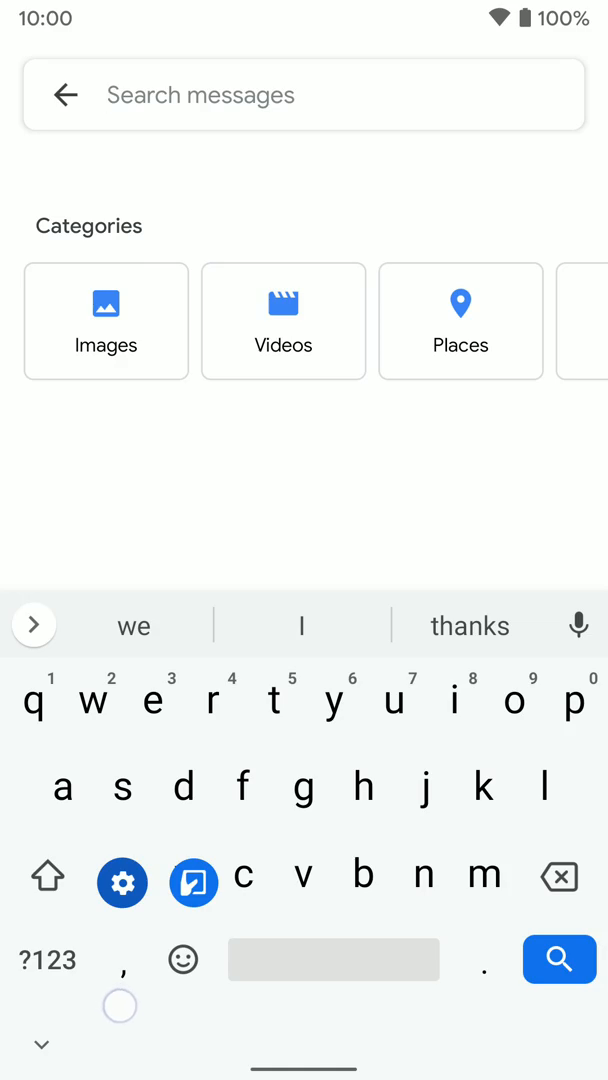
- Open Gboard Settings from the keyboard toolbar's gear icon
{"action": "left_click", "coordinate": [122, 881]}
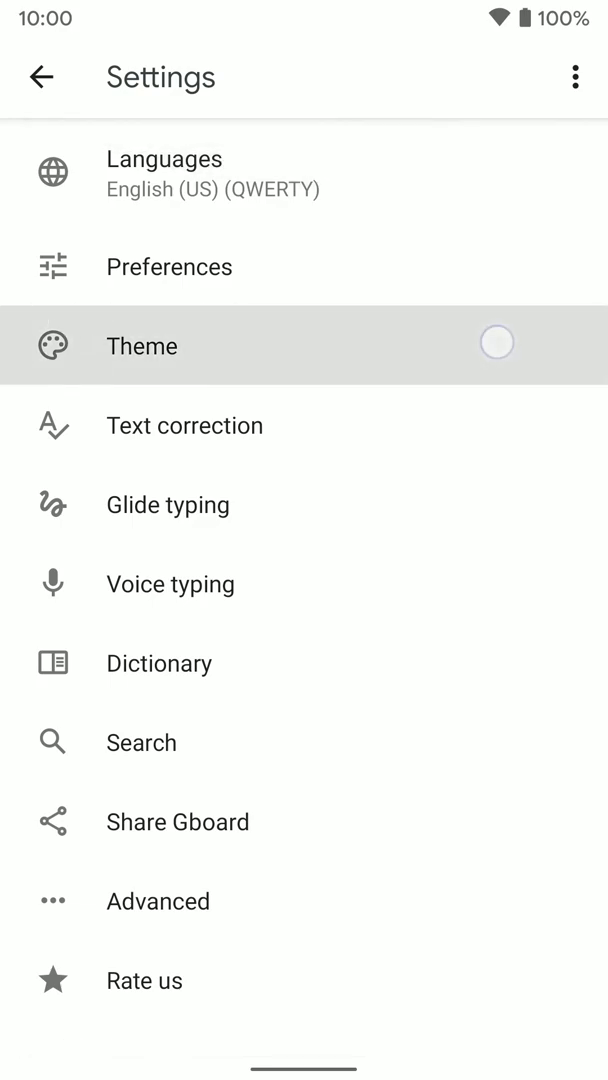
- Open Theme and browse through the Colors, Landscapes and gradients collections, returning to the top
{"action": "left_click", "coordinate": [142, 346]}
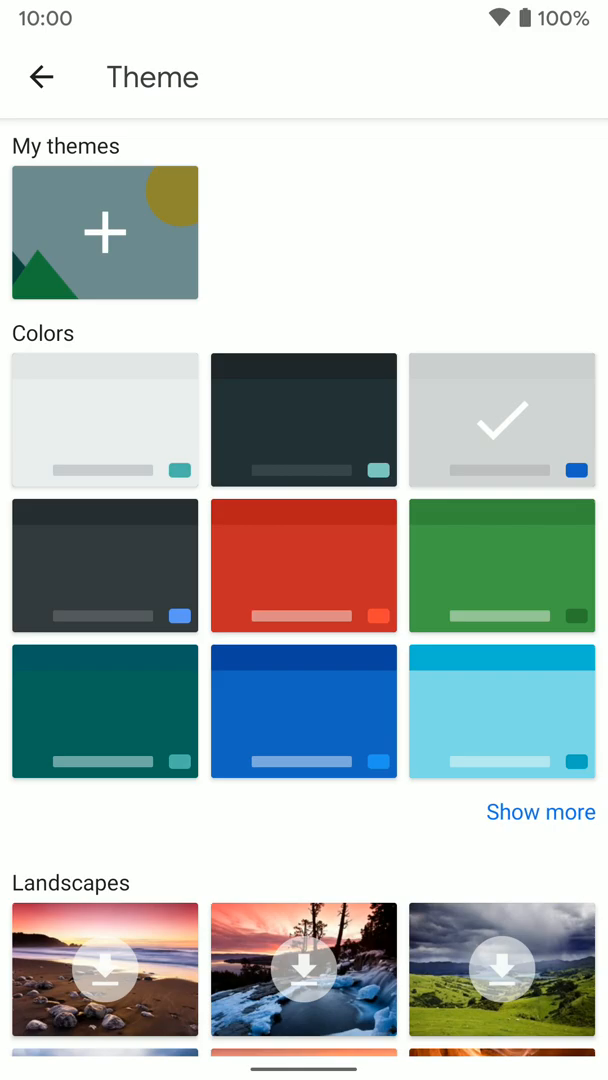
{"action": "scroll", "scroll_direction": "down", "scroll_amount": 3}
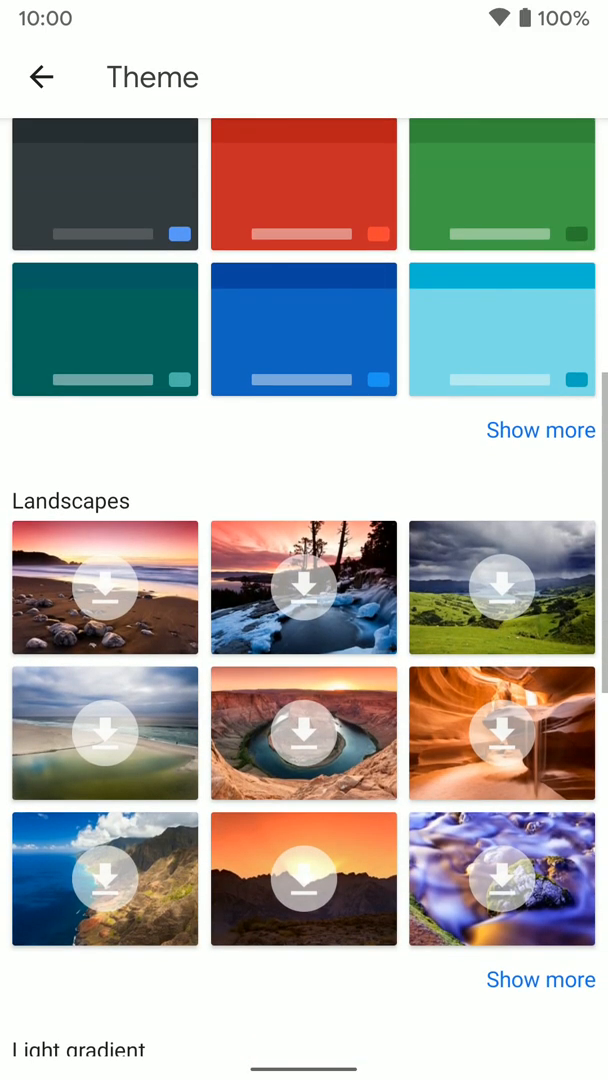
{"action": "scroll", "scroll_direction": "down", "scroll_amount": 3}
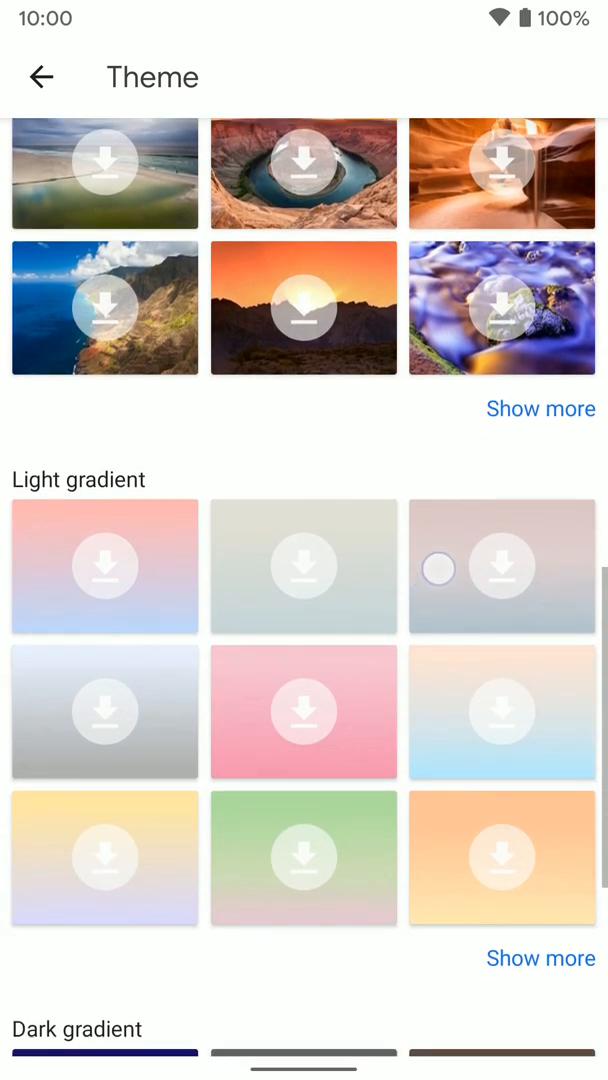
{"action": "scroll", "scroll_direction": "down", "scroll_amount": 3}
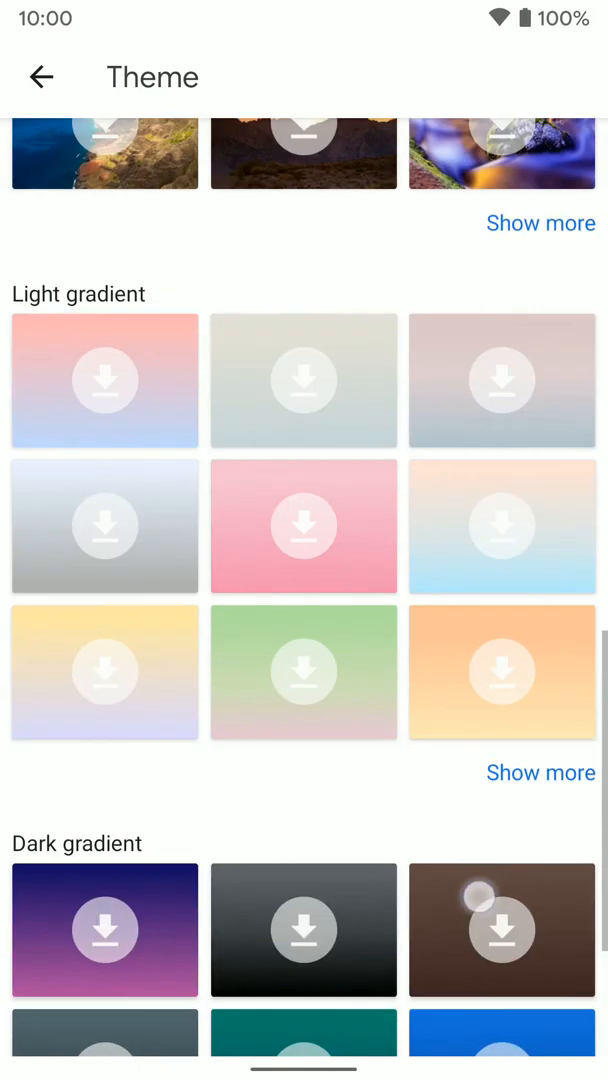
{"action": "scroll", "scroll_direction": "up", "scroll_amount": 3}
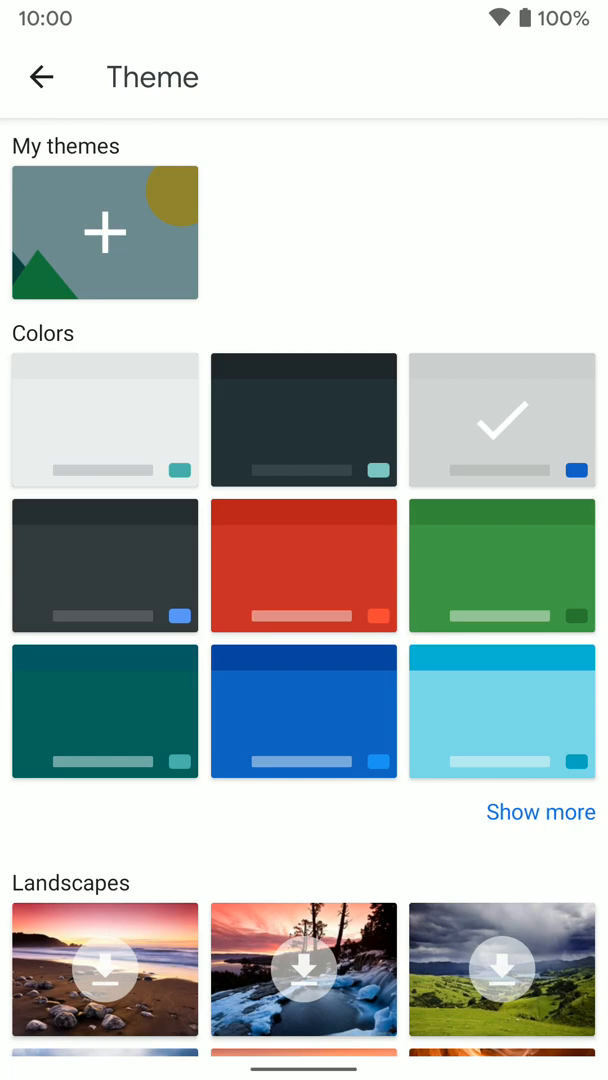
- Preview the teal swatch under Colors and apply it as the keyboard theme
{"action": "left_click", "coordinate": [104, 711]}
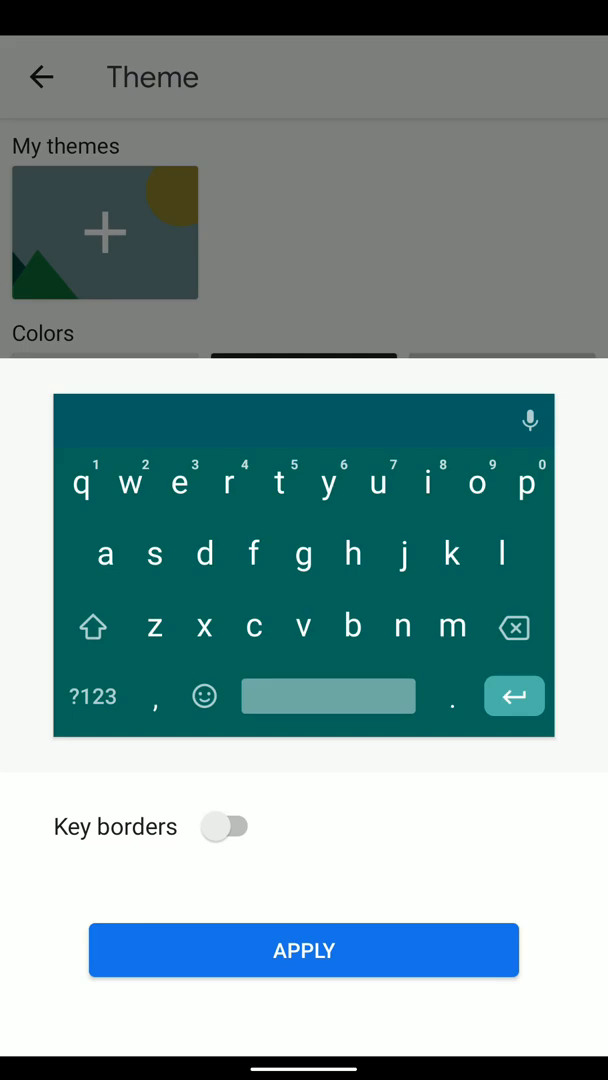
{"action": "left_click", "coordinate": [225, 826]}
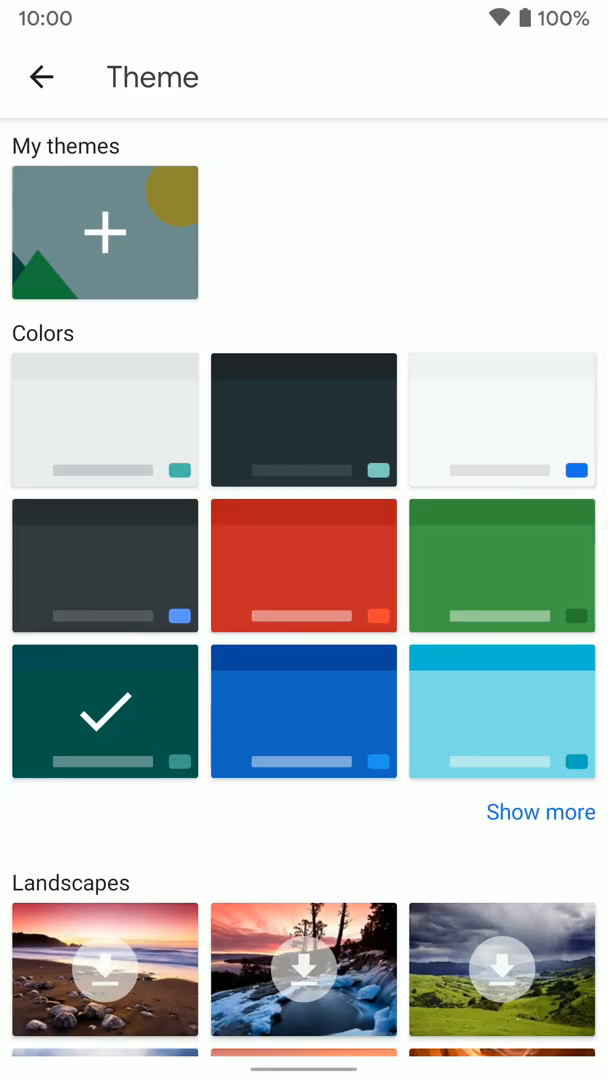
{"action": "scroll", "scroll_direction": "down", "scroll_amount": 3}
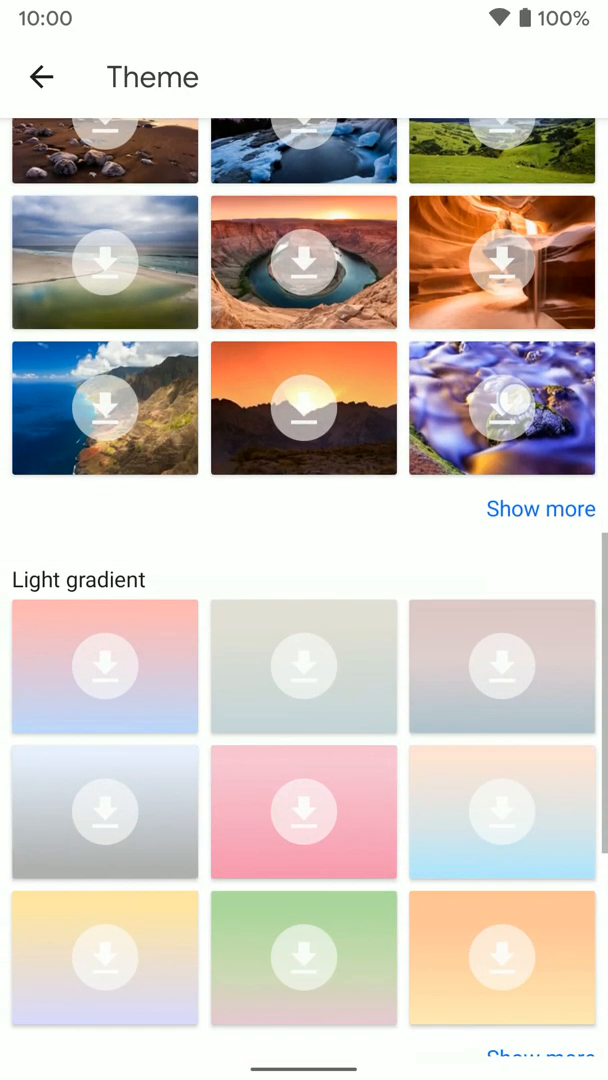
{"action": "scroll", "scroll_direction": "up", "scroll_amount": 3}
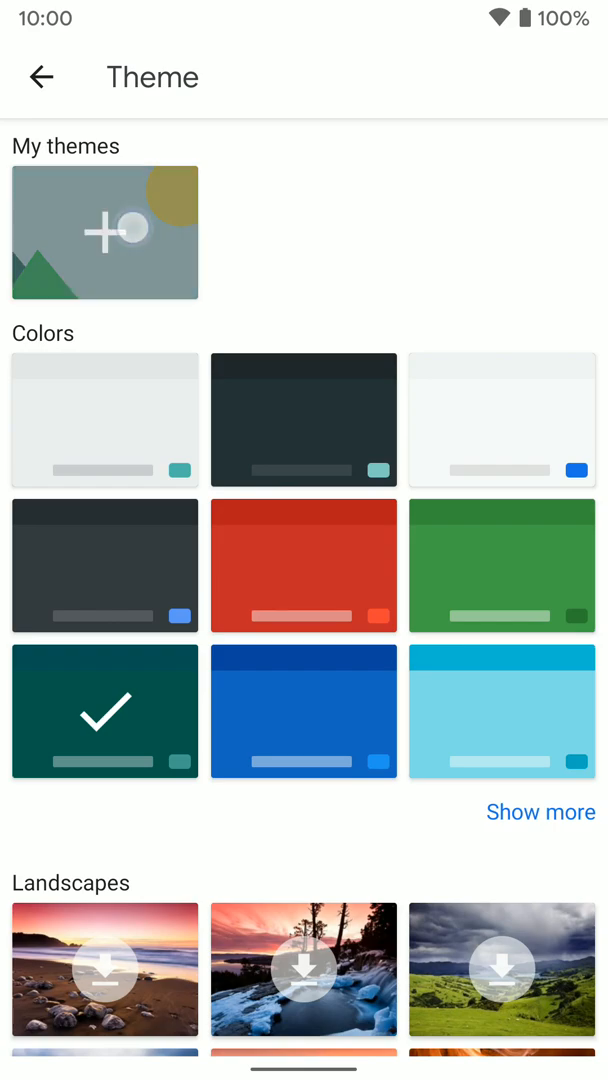
- Start a custom theme from My themes and pick the Sep 4, 2019 cat photo from Photos
{"action": "left_click", "coordinate": [41, 76]}
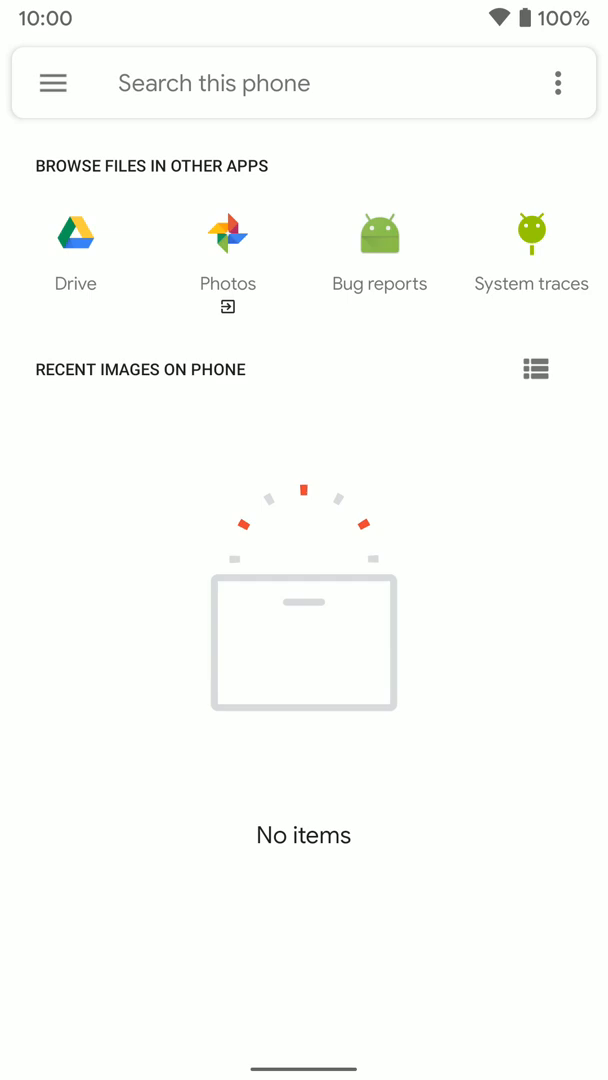
{"action": "left_click", "coordinate": [227, 234]}
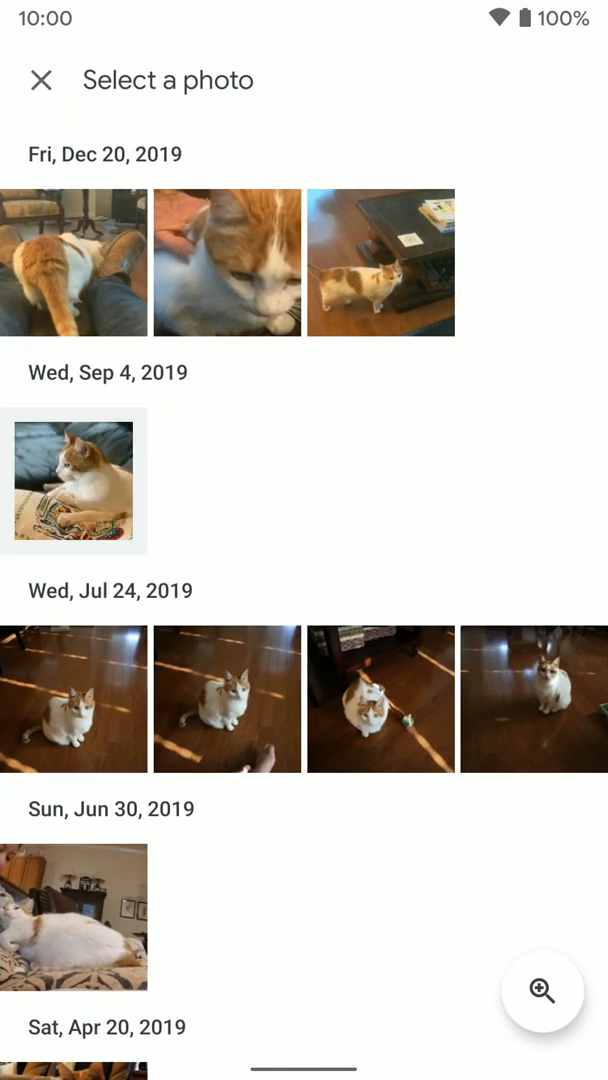
{"action": "left_click", "coordinate": [74, 482]}
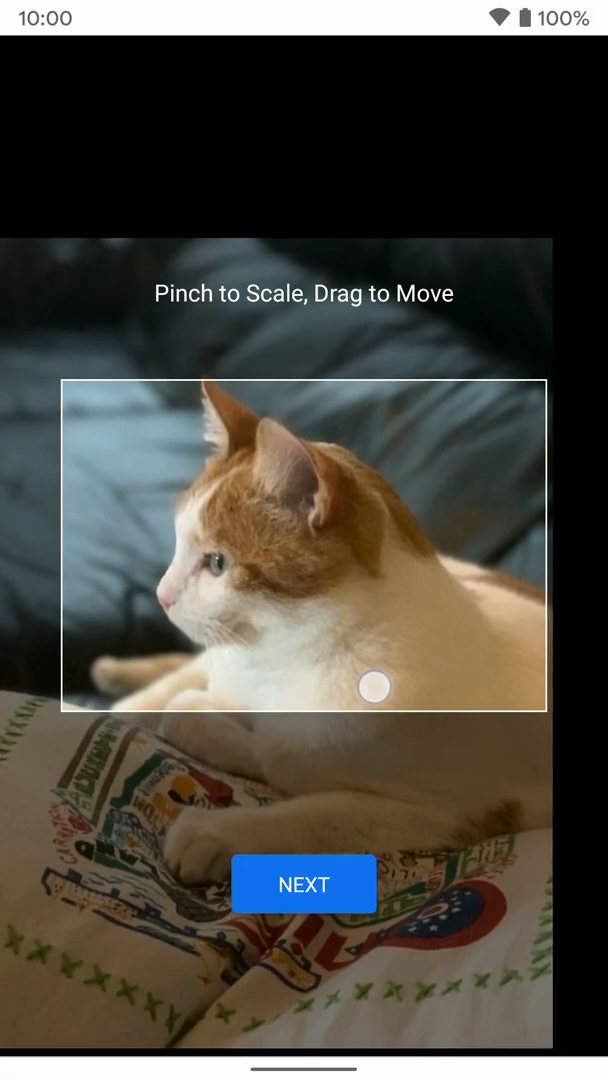
- Accept the crop, set background brightness to about 76% and save the custom cat theme
{"action": "left_click", "coordinate": [303, 884]}
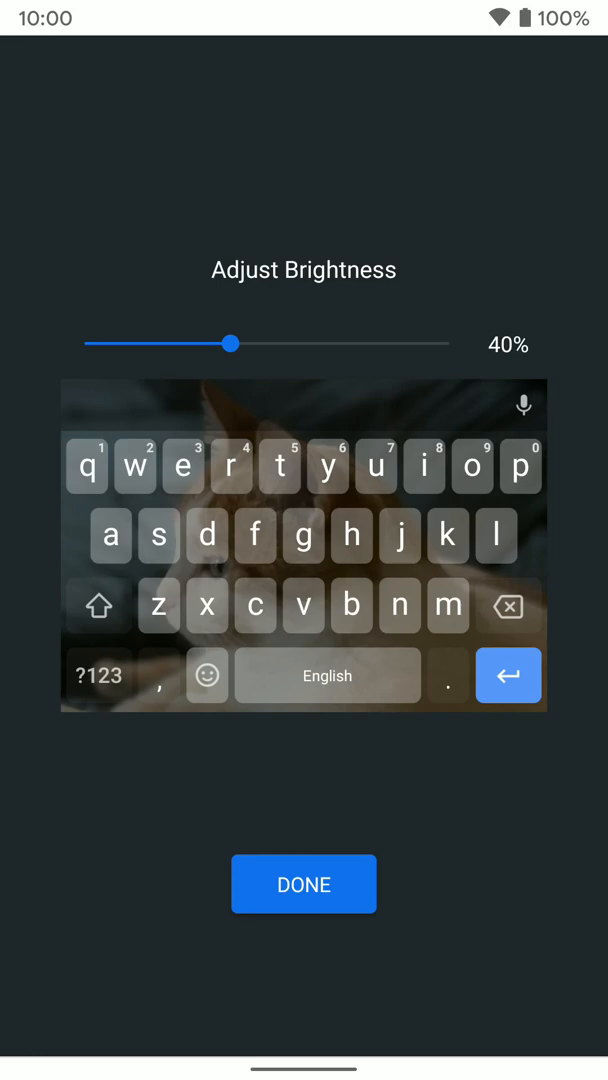
{"action": "left_click_drag", "start_coordinate": [232, 343], "coordinate": [445, 343]}
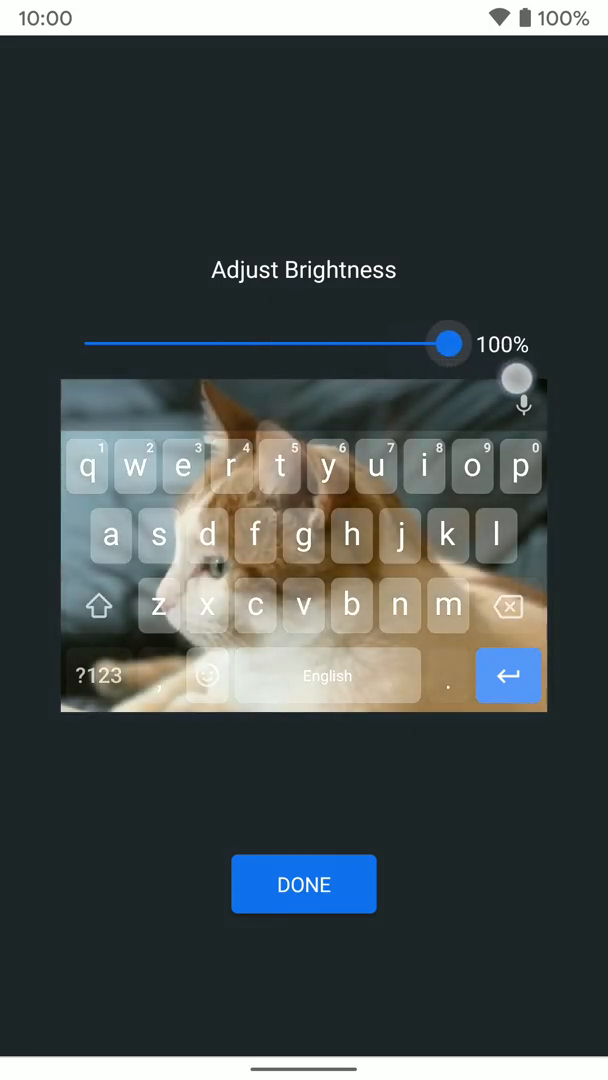
{"action": "left_click_drag", "start_coordinate": [446, 343], "coordinate": [324, 343]}
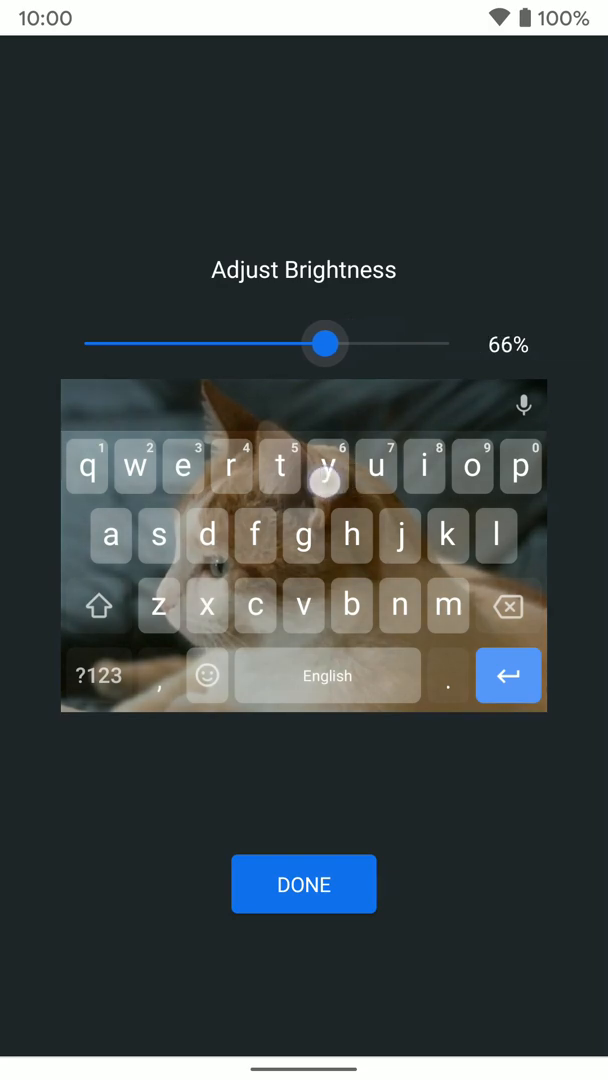
{"action": "left_click_drag", "start_coordinate": [325, 343], "coordinate": [355, 343]}
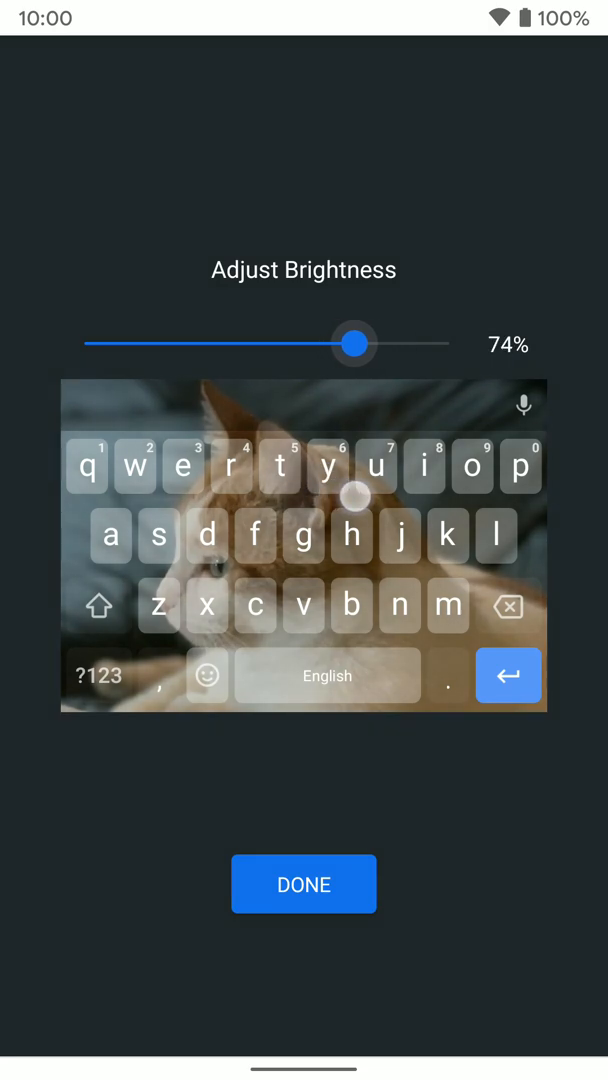
{"action": "left_click_drag", "start_coordinate": [354, 343], "coordinate": [365, 343]}
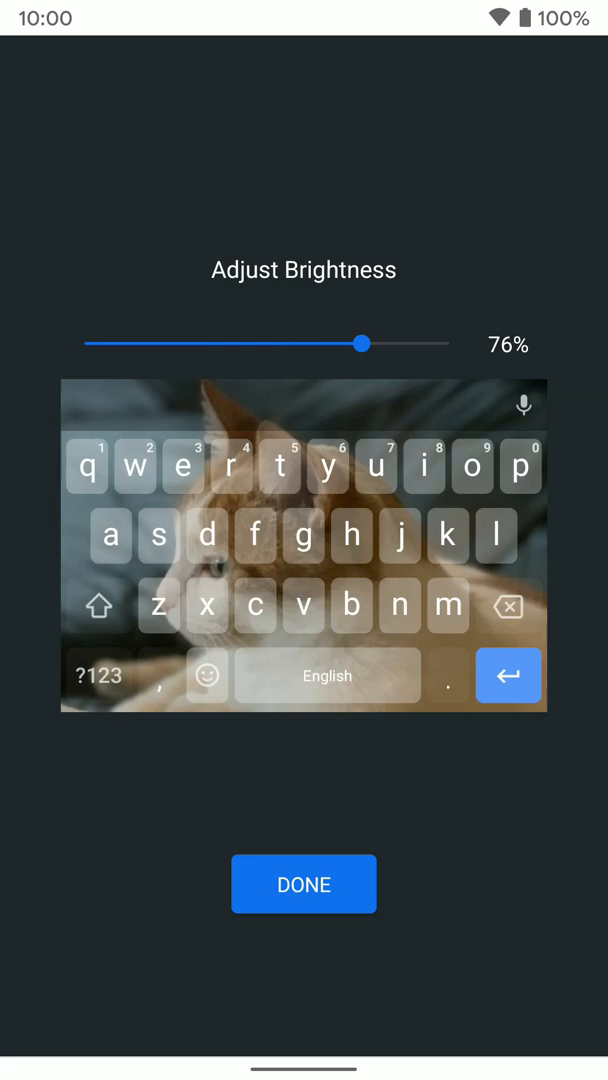
{"action": "left_click", "coordinate": [303, 884]}
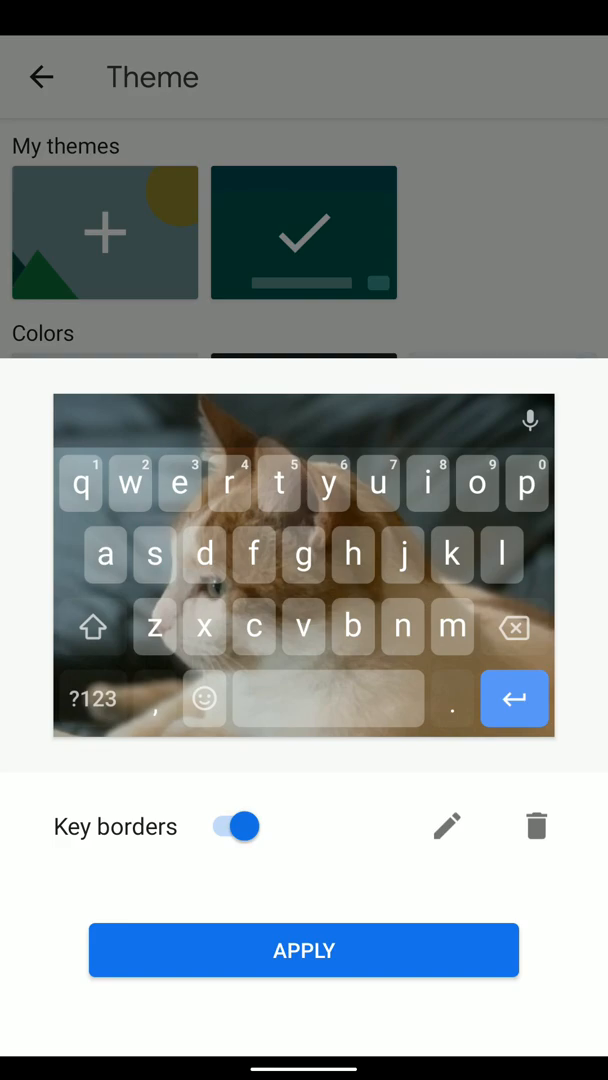
- Turn off Key borders, apply the cat photo theme and return to Messages
{"action": "left_click", "coordinate": [234, 826]}
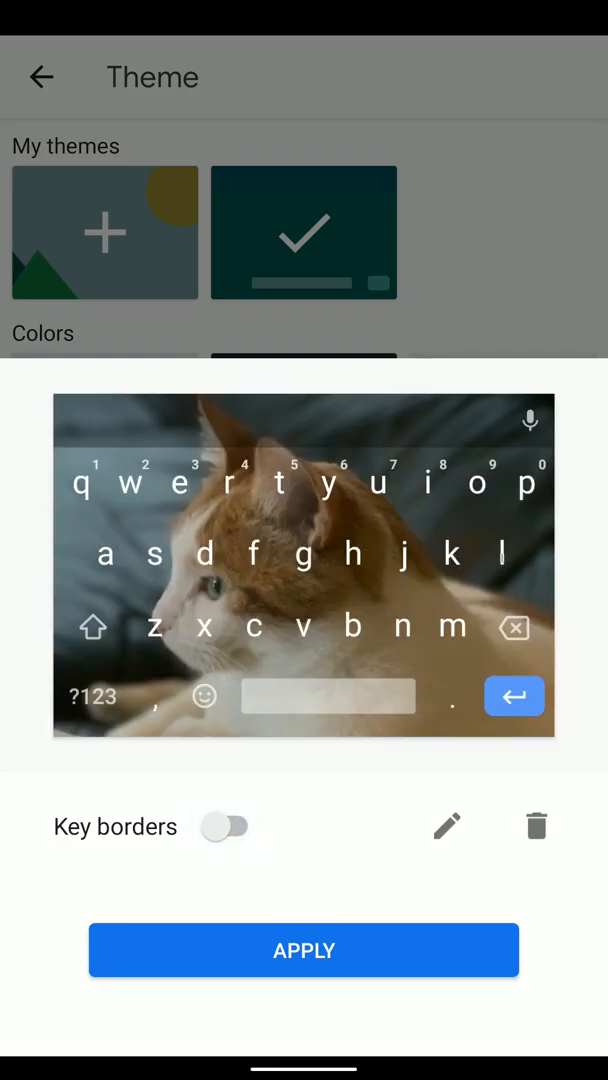
{"action": "left_click", "coordinate": [236, 826]}
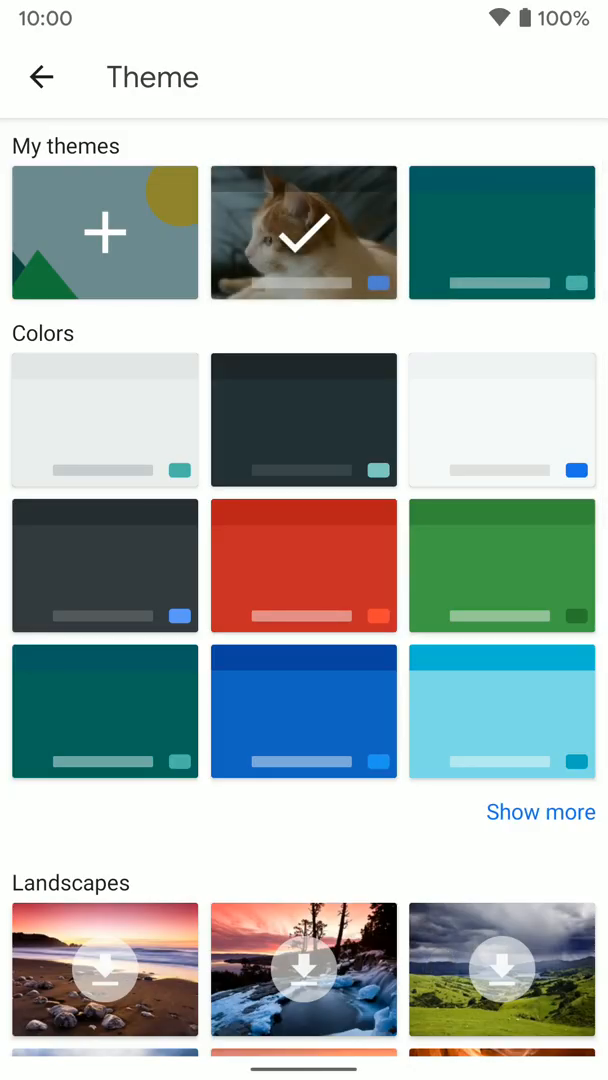
{"action": "left_click", "coordinate": [41, 76]}
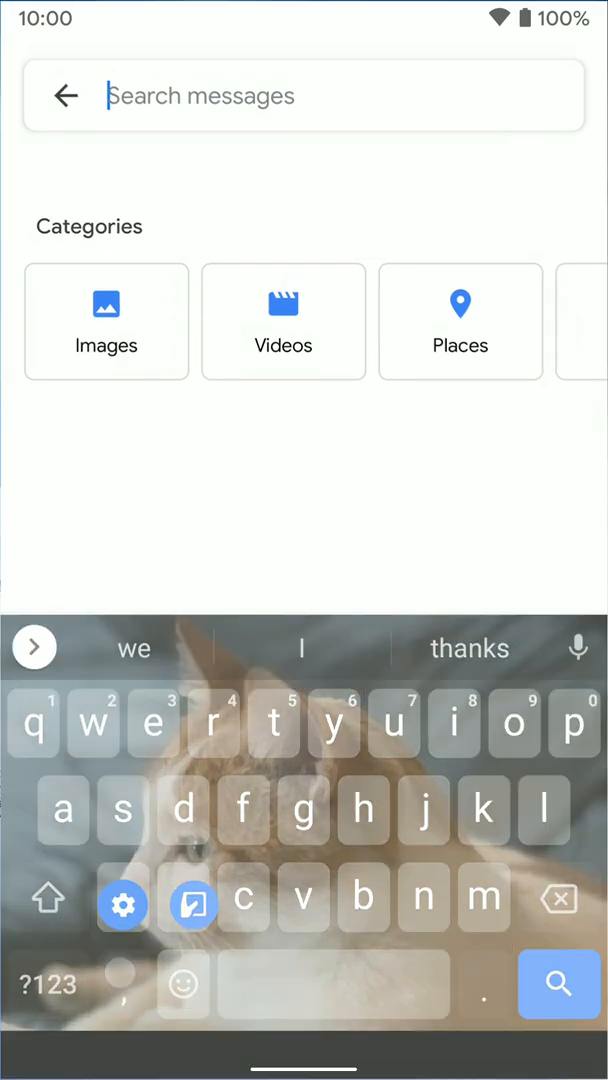
- Reopen the theme gallery and preview the saved teal tile under My themes
{"action": "left_click", "coordinate": [123, 901]}
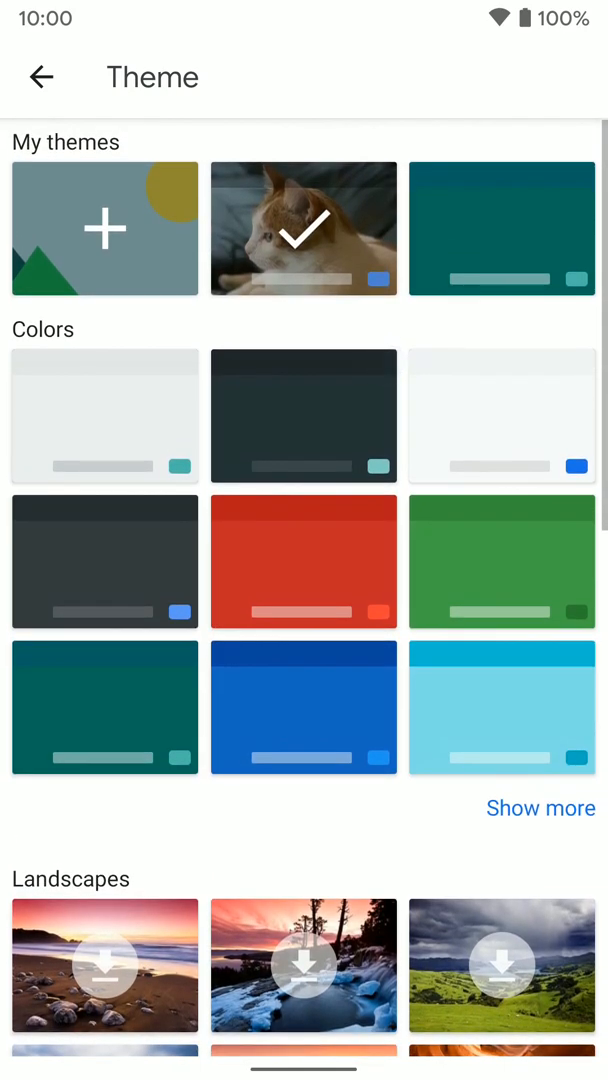
{"action": "left_click", "coordinate": [501, 228]}
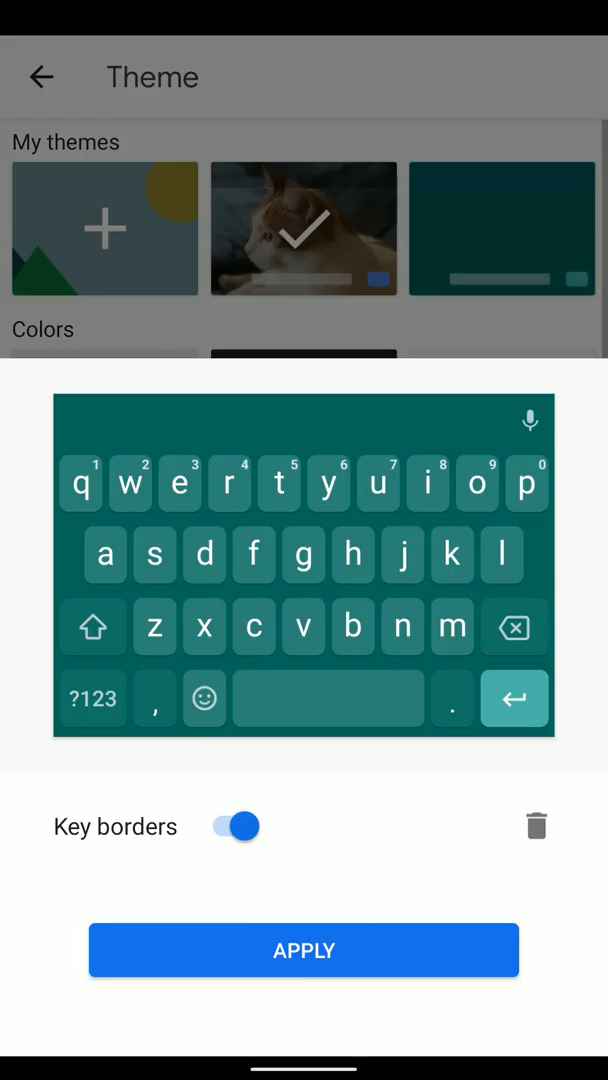